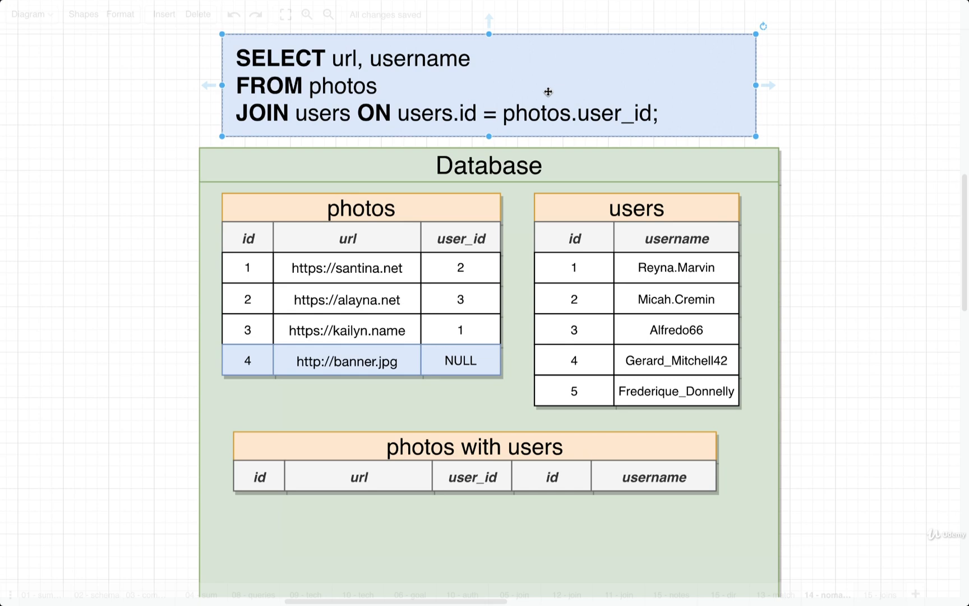
{"action": "mouse_move", "coordinate": [267, 100]}
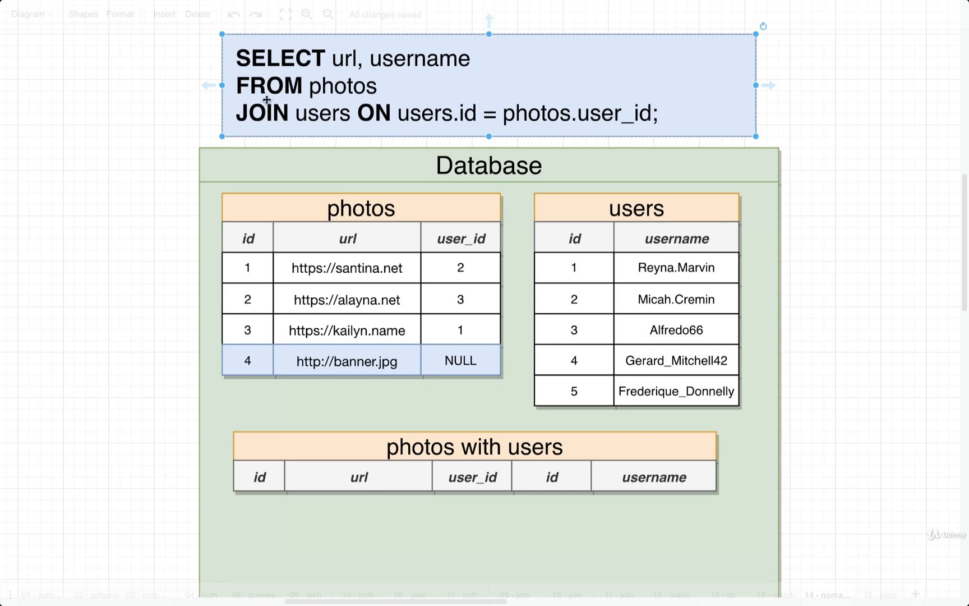
{"action": "mouse_move", "coordinate": [313, 97]}
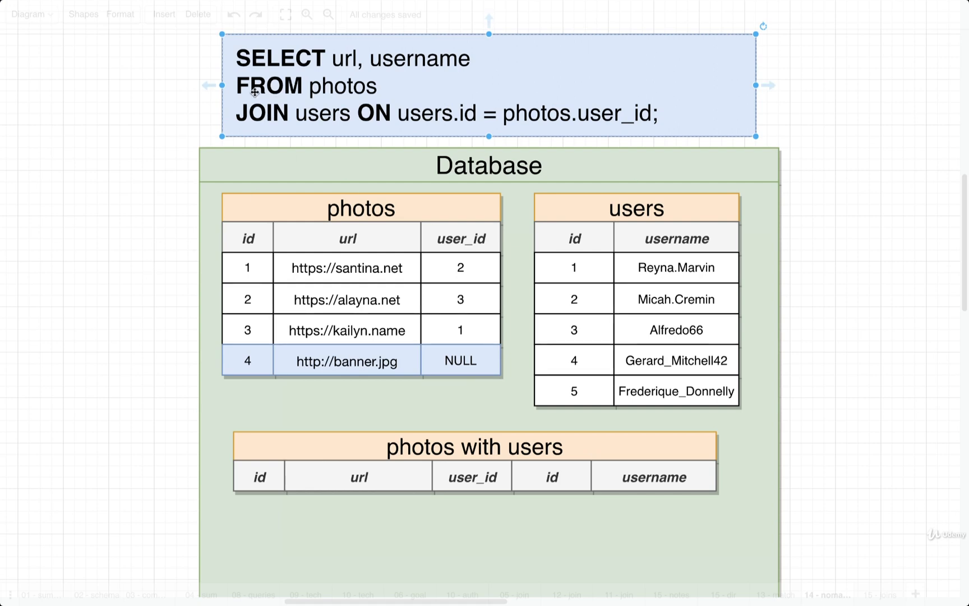
Paste the four photos rows, including the NULL-user banner row, under id, url and user_id
{"action": "scroll", "scroll_direction": "down", "scroll_amount": 3}
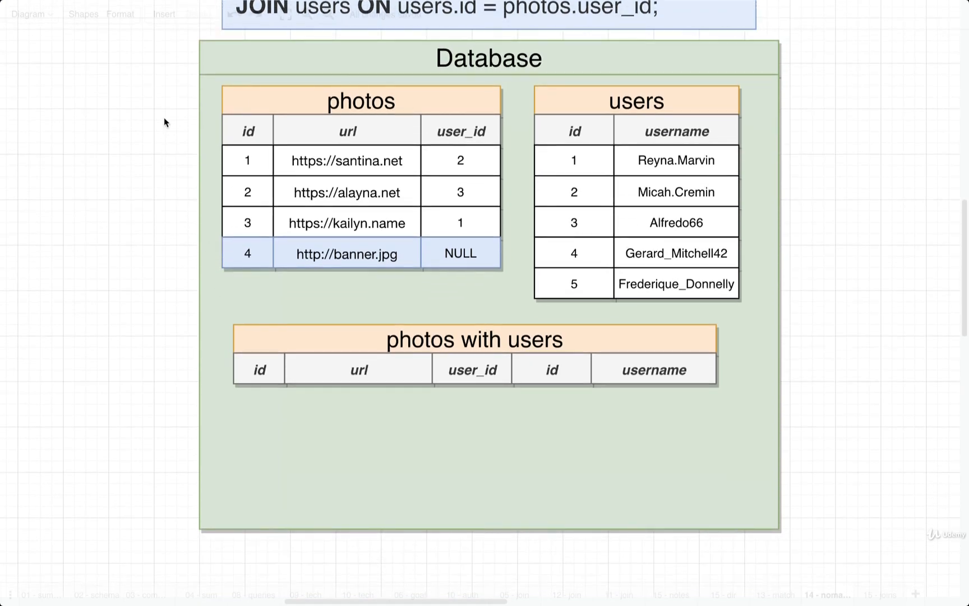
{"action": "left_click", "coordinate": [346, 191]}
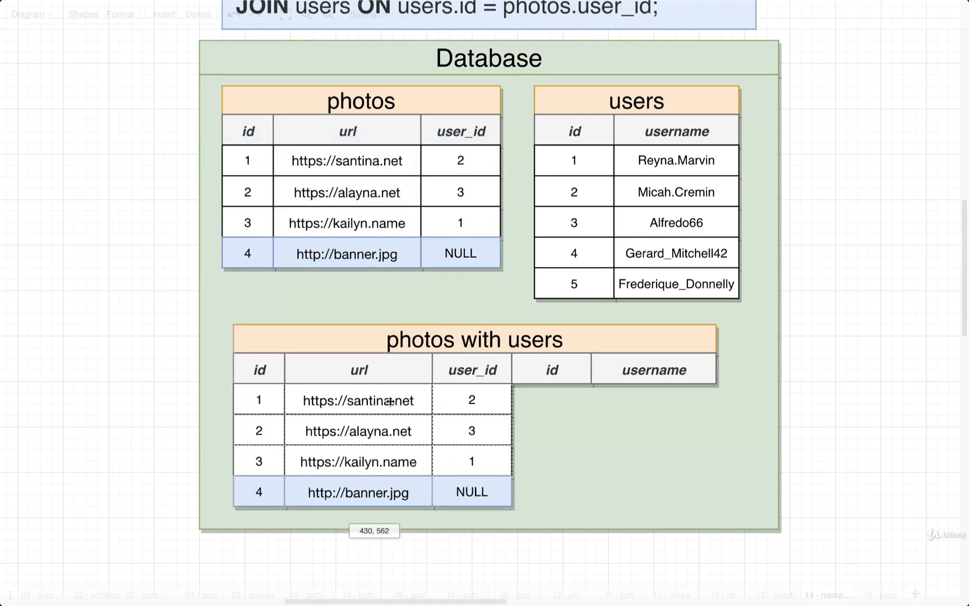
{"action": "left_click", "coordinate": [473, 339]}
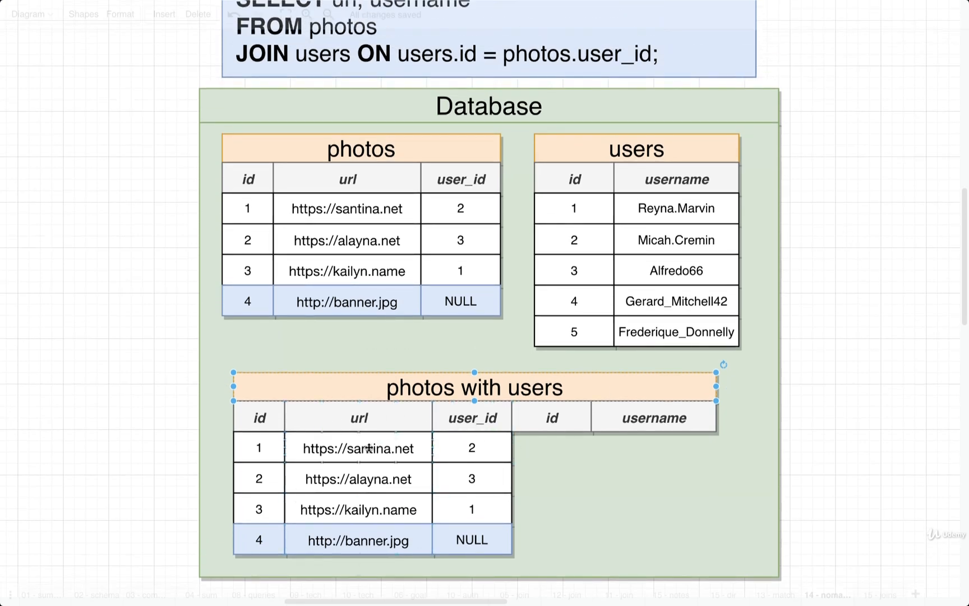
{"action": "left_click", "coordinate": [471, 539]}
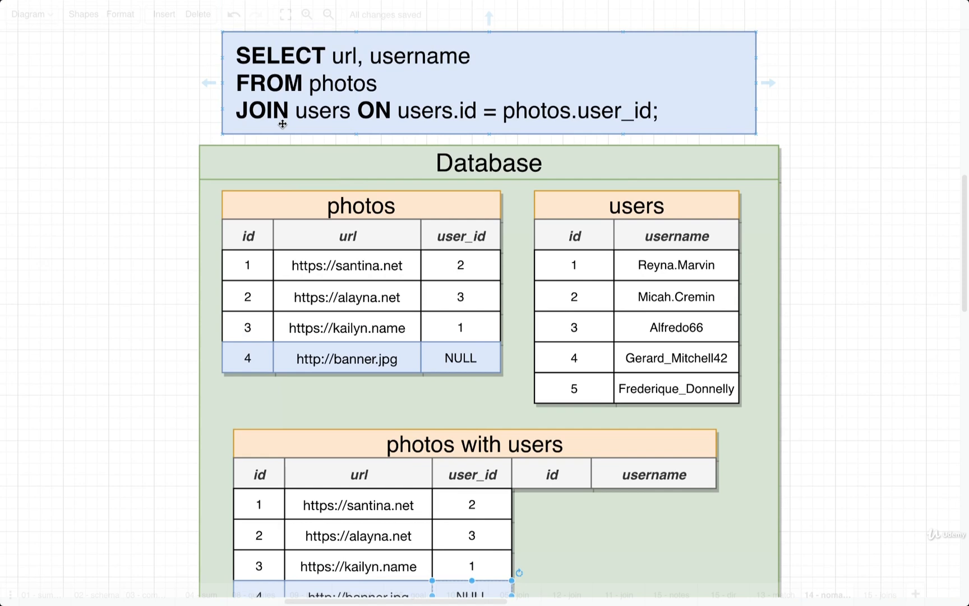
{"action": "mouse_move", "coordinate": [314, 120]}
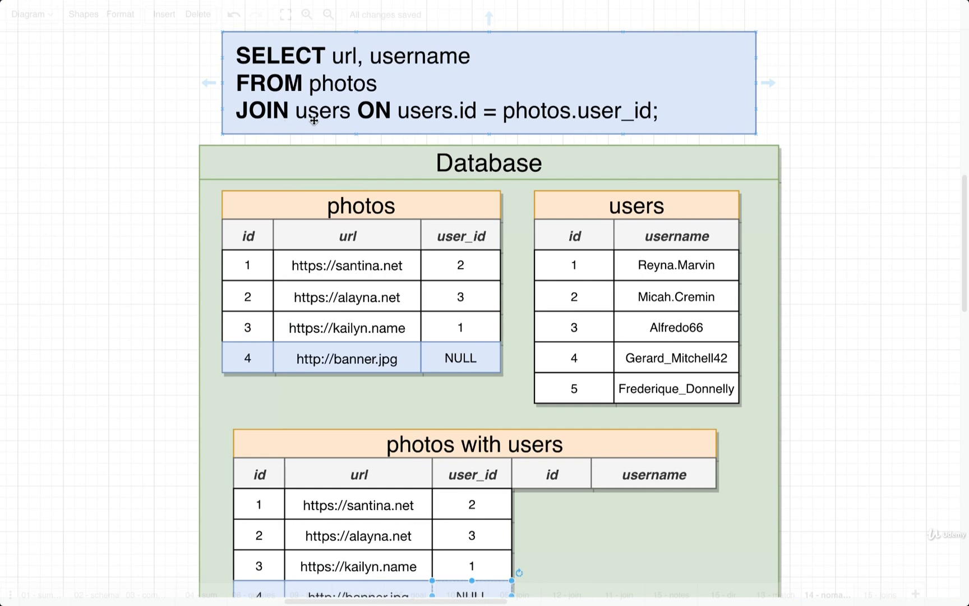
{"action": "mouse_move", "coordinate": [333, 123]}
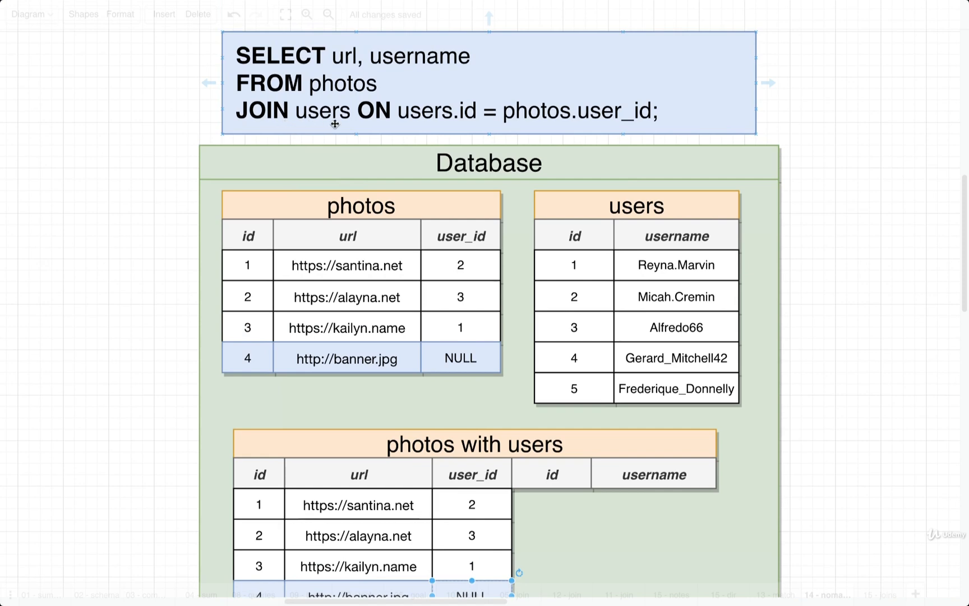
{"action": "mouse_move", "coordinate": [411, 134]}
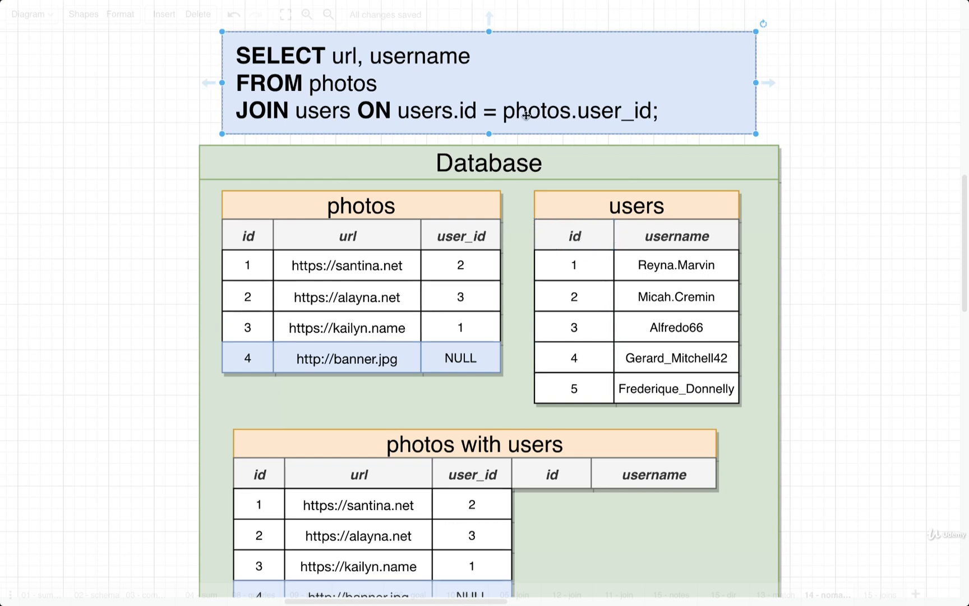
Paste users rows 2, 3 and 1 beside photos rows 1–3 as id and username
{"action": "scroll", "scroll_direction": "down", "scroll_amount": 3}
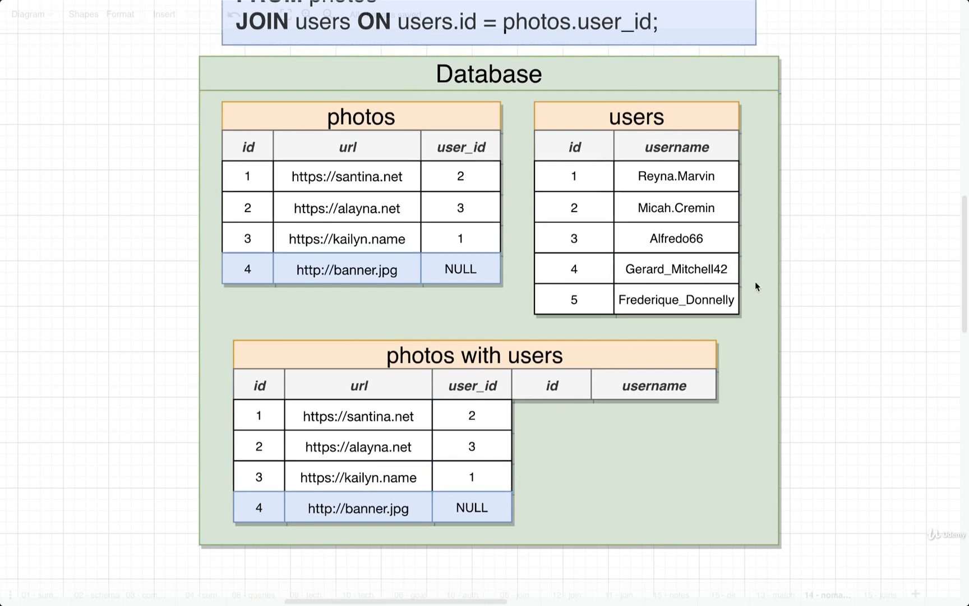
{"action": "left_click", "coordinate": [471, 416]}
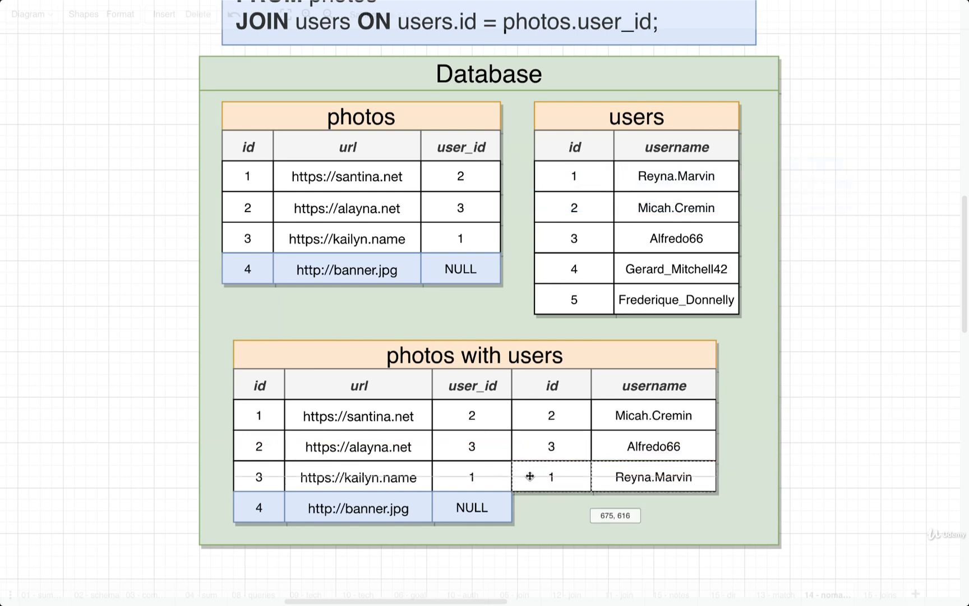
{"action": "scroll", "scroll_direction": "down", "scroll_amount": 3}
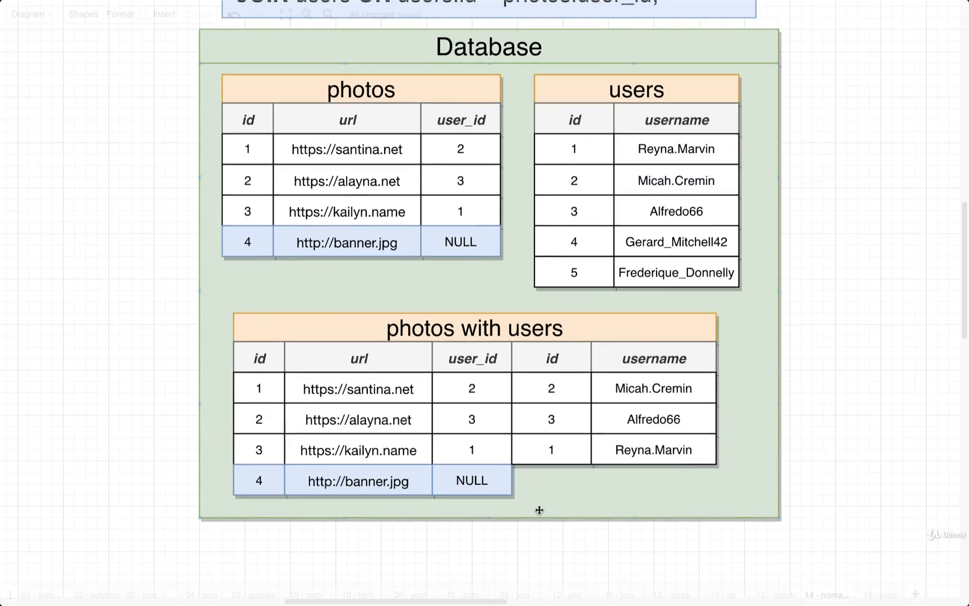
{"action": "left_click", "coordinate": [471, 481]}
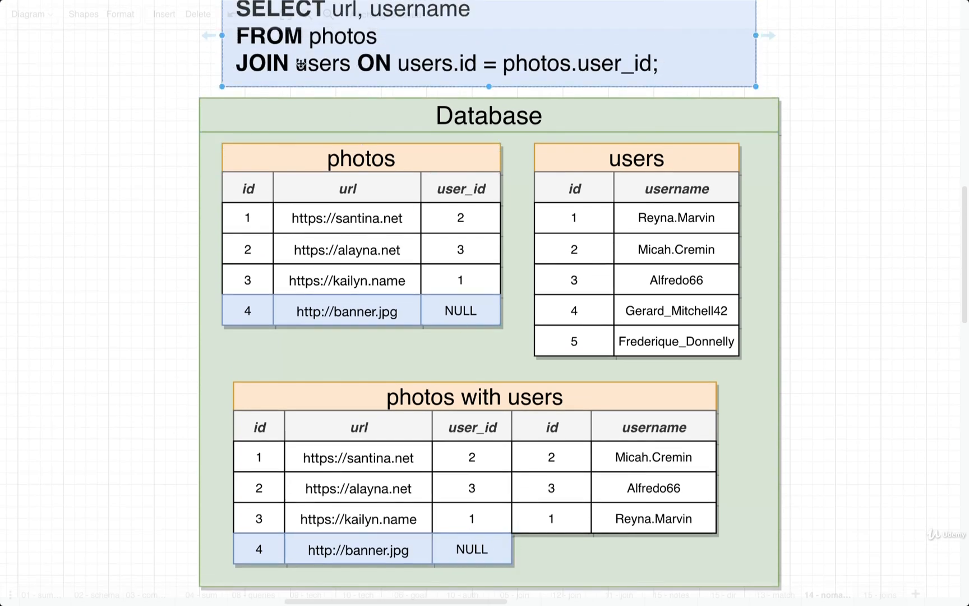
{"action": "mouse_move", "coordinate": [152, 166]}
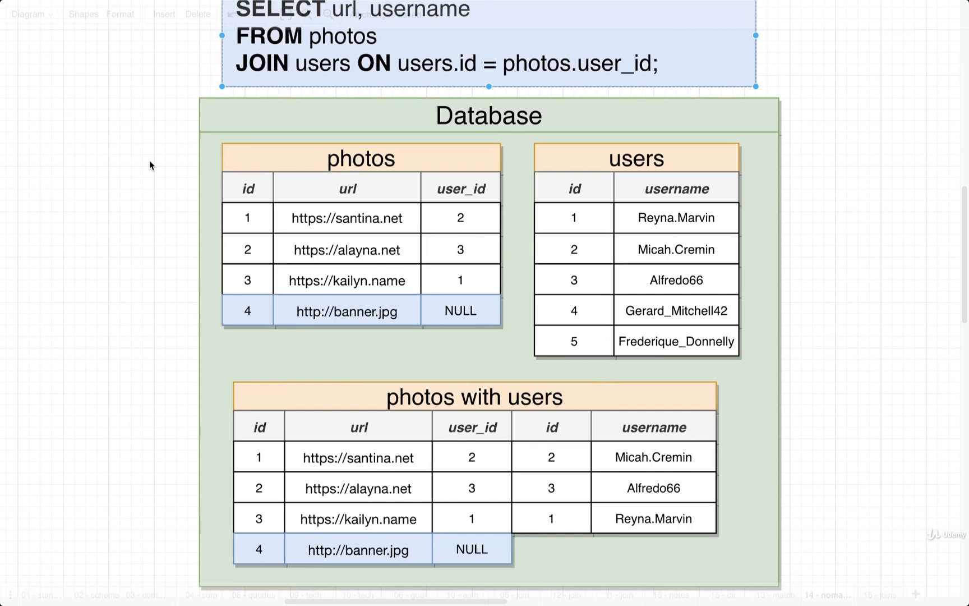
{"action": "scroll", "scroll_direction": "down", "scroll_amount": 3}
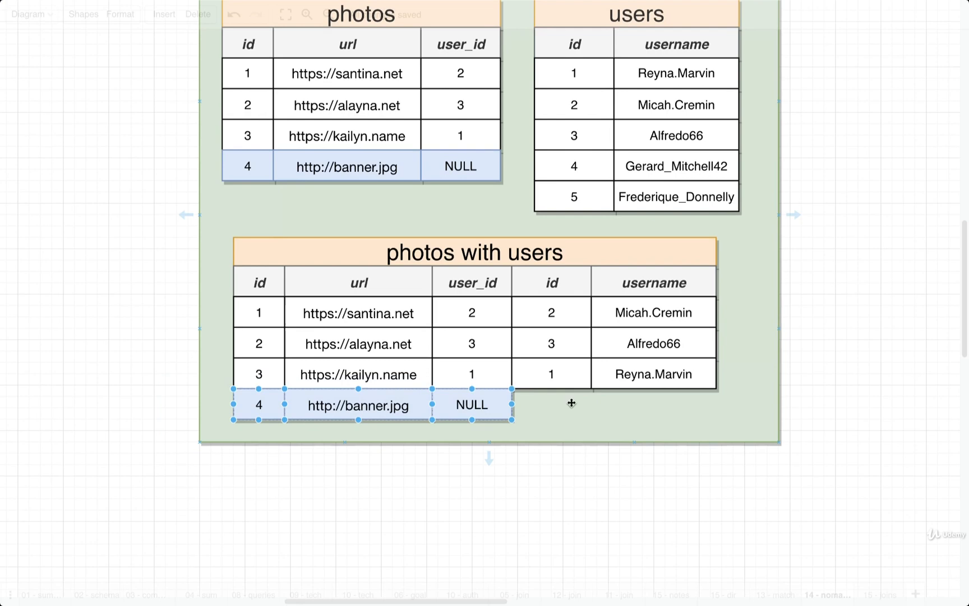
{"action": "mouse_move", "coordinate": [429, 417]}
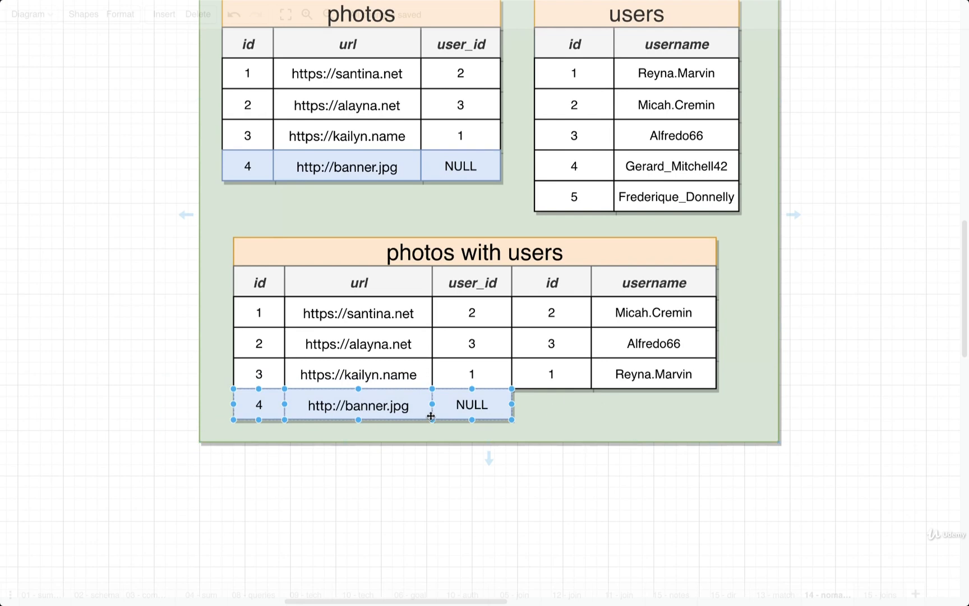
{"action": "key", "text": "Delete"}
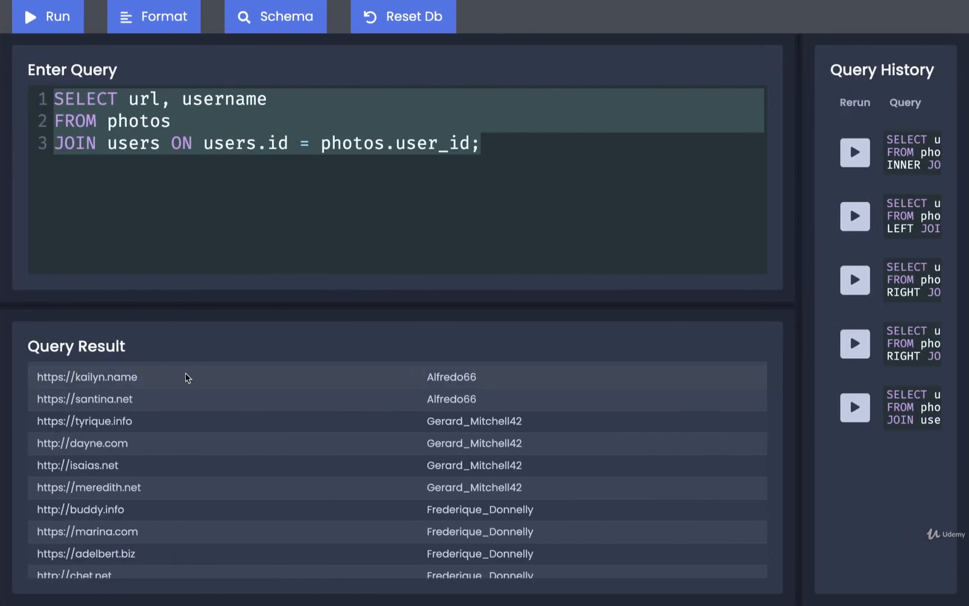
Run the SELECT url, username JOIN query to show the Query Result table
{"action": "left_click", "coordinate": [47, 16]}
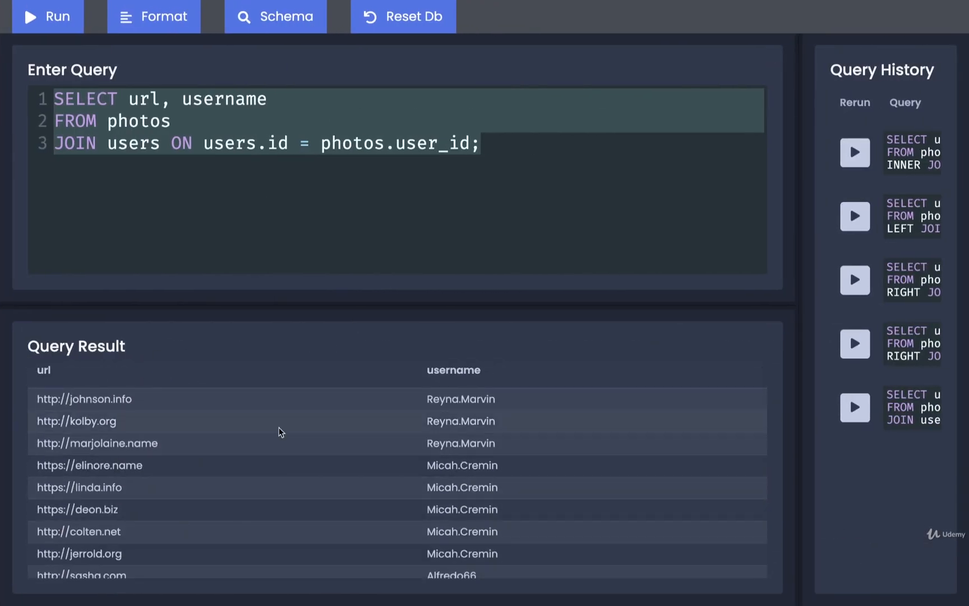